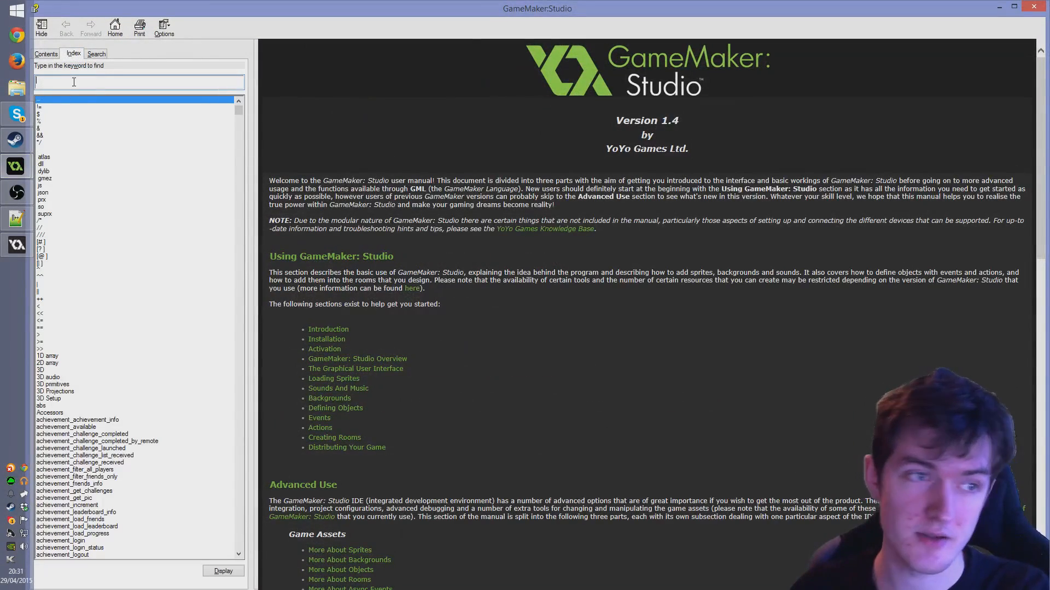
Search the manual index for 'gamepad' and scroll the GamePad Input page down to its function list
type("gamepad")
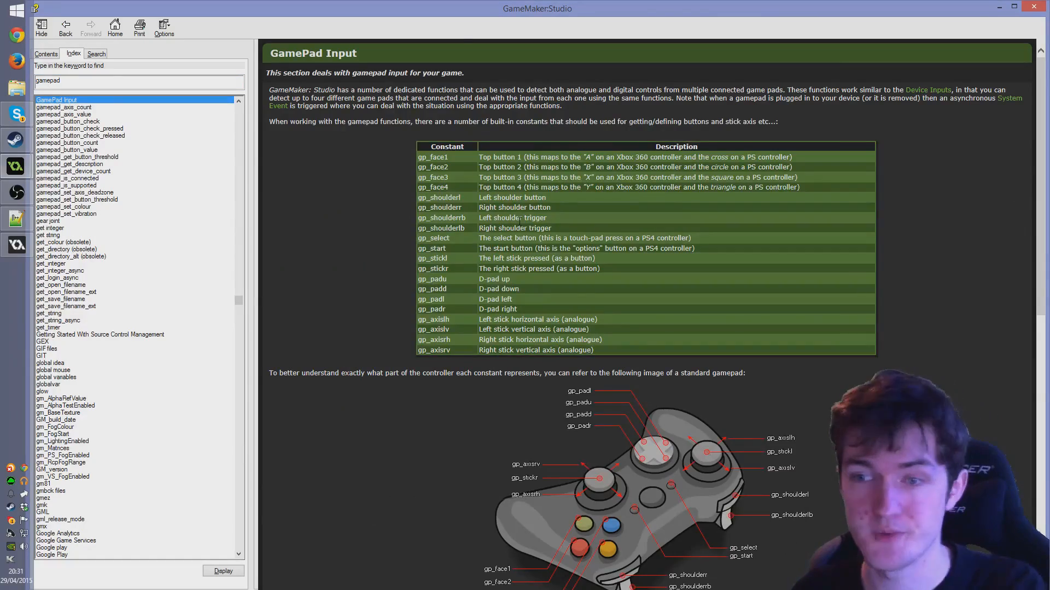
scroll("down", 3)
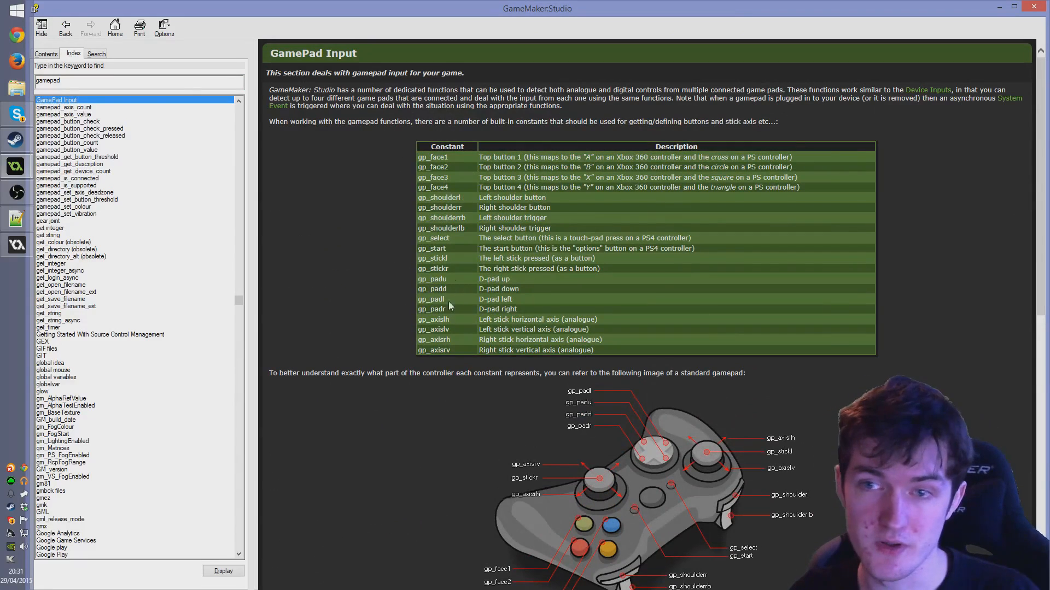
scroll("down", 3)
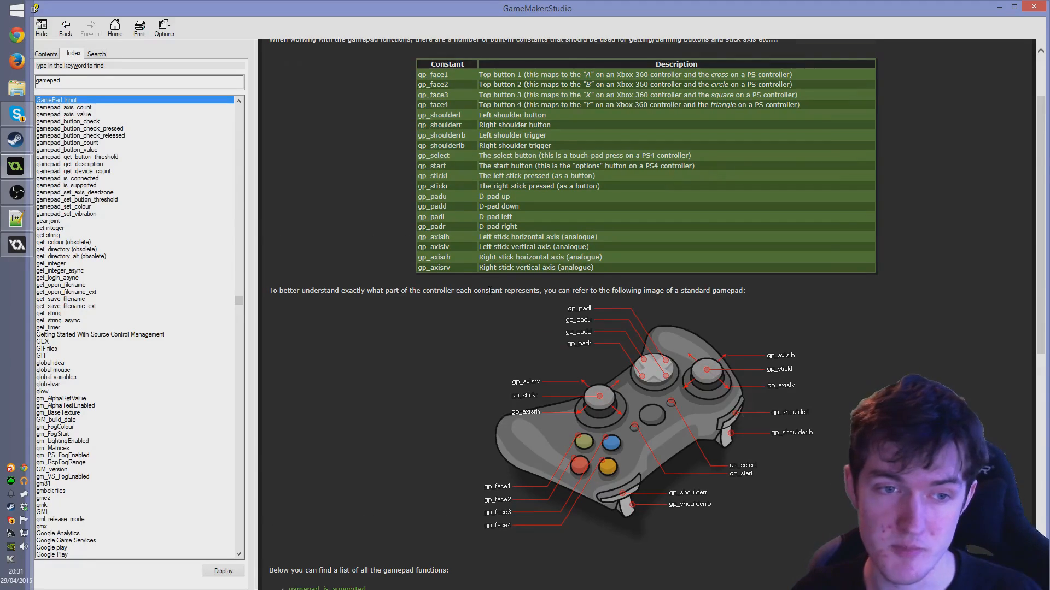
scroll("down", 3)
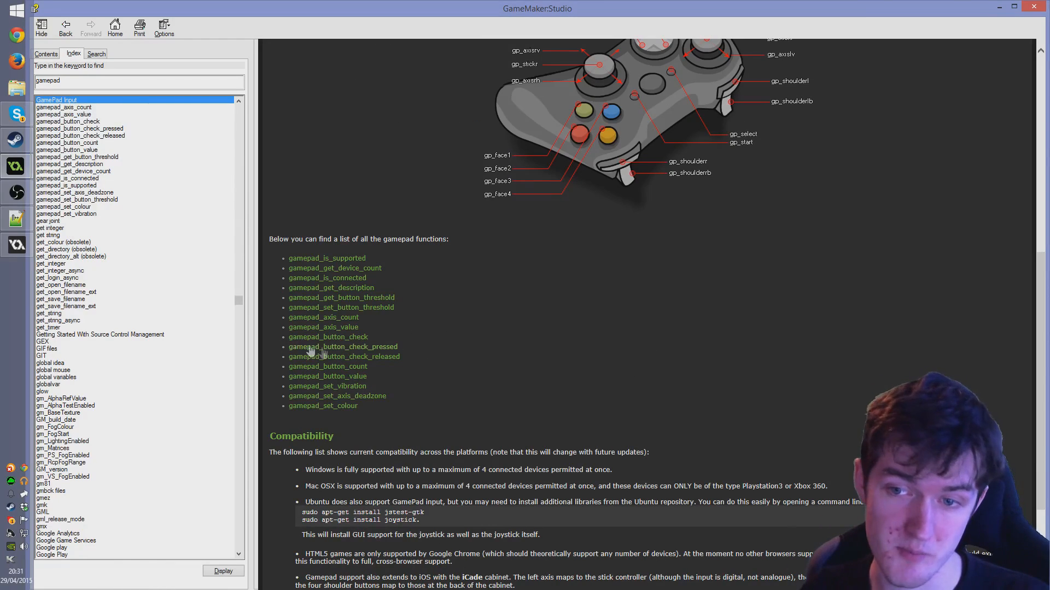
mouse_move(486, 345)
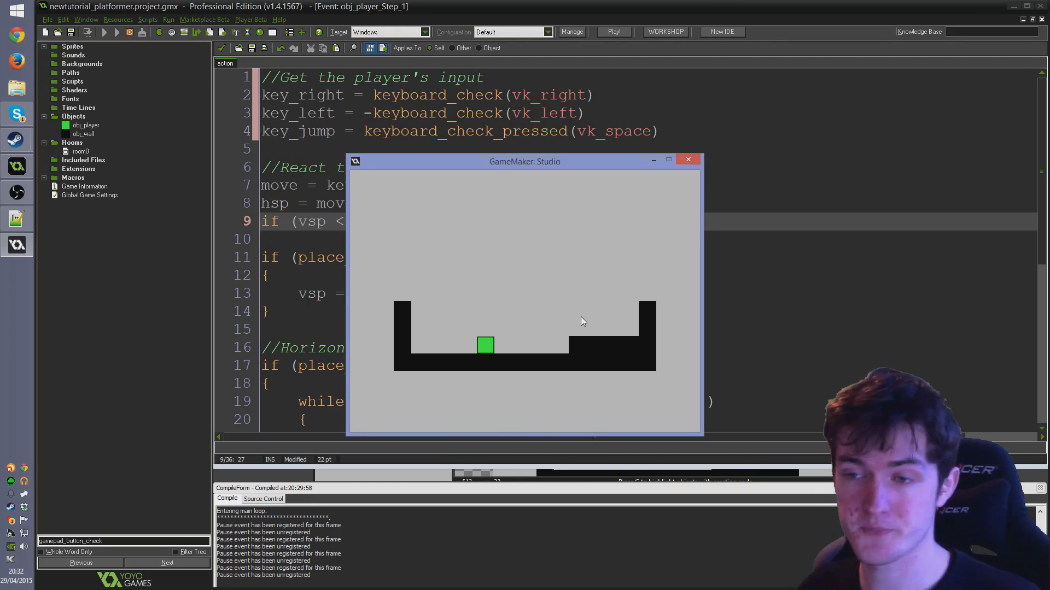
Return to obj_player's Step event code and place the cursor on the keyboard_check input lines
left_click(687, 160)
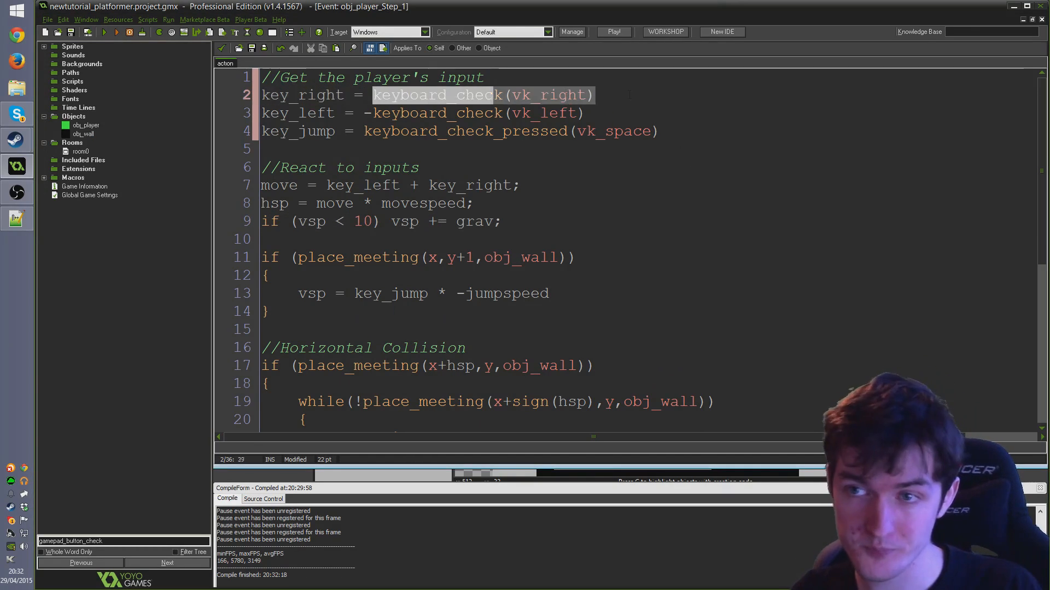
left_click(577, 131)
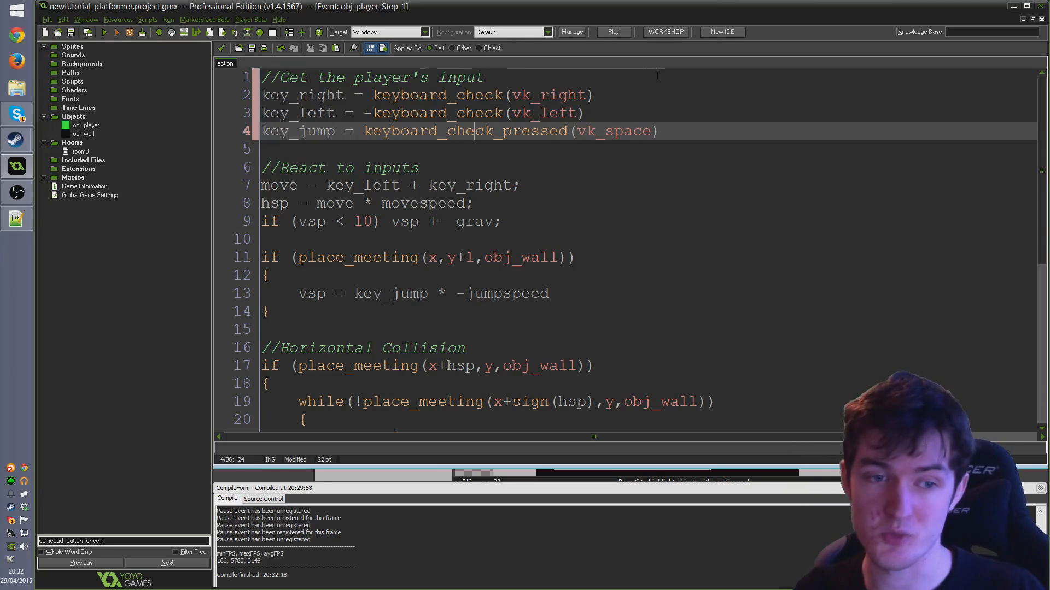
left_click(658, 94)
type(" ||")
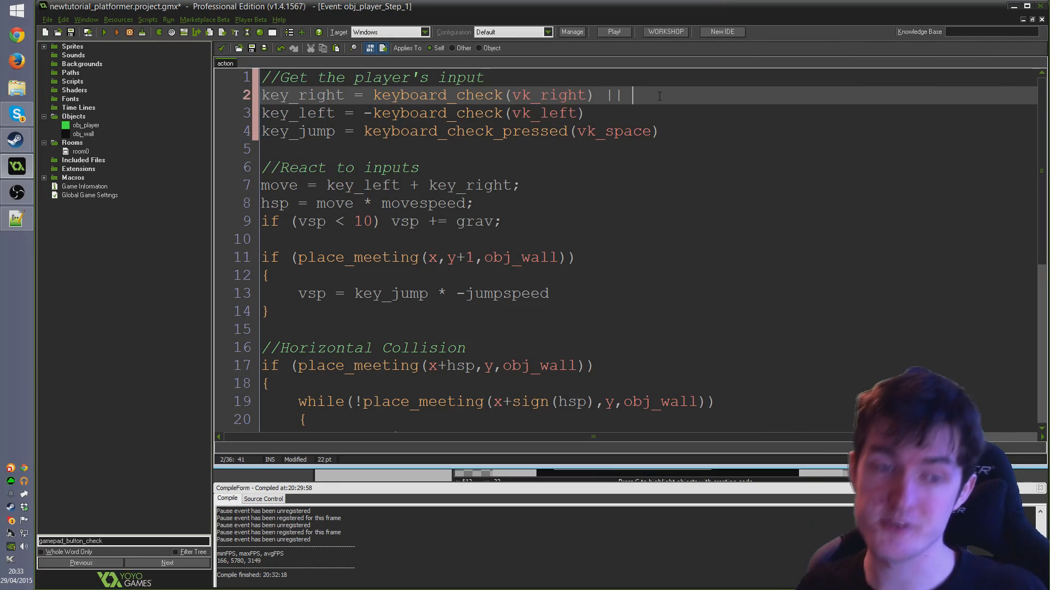
Extend key_right to keyboard_check(vk_right) || (gamepad_axis_value(0,gp_axislh) > 0);
type("&&")
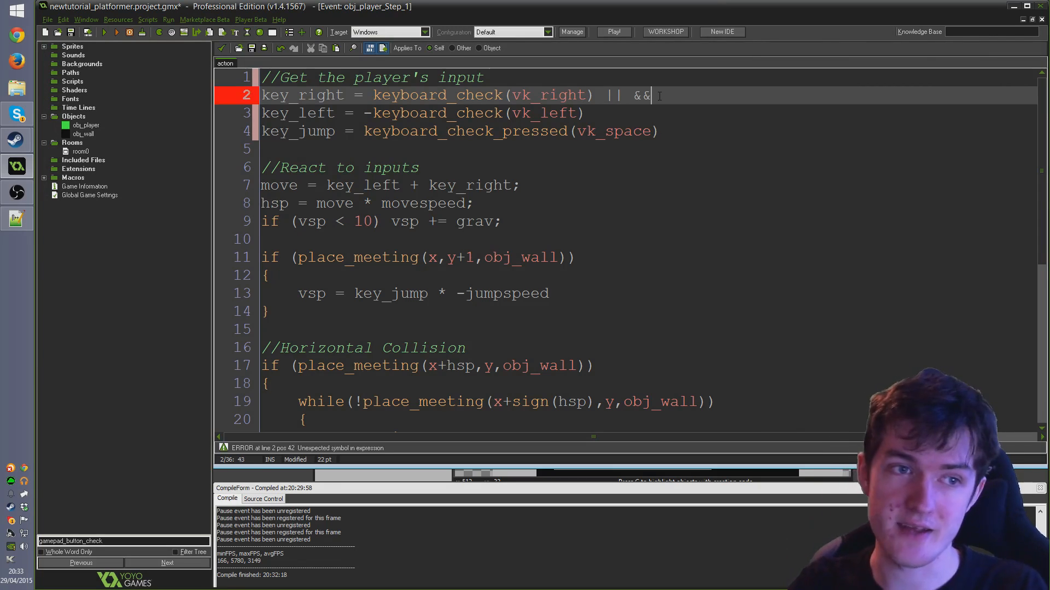
key("BackSpace")
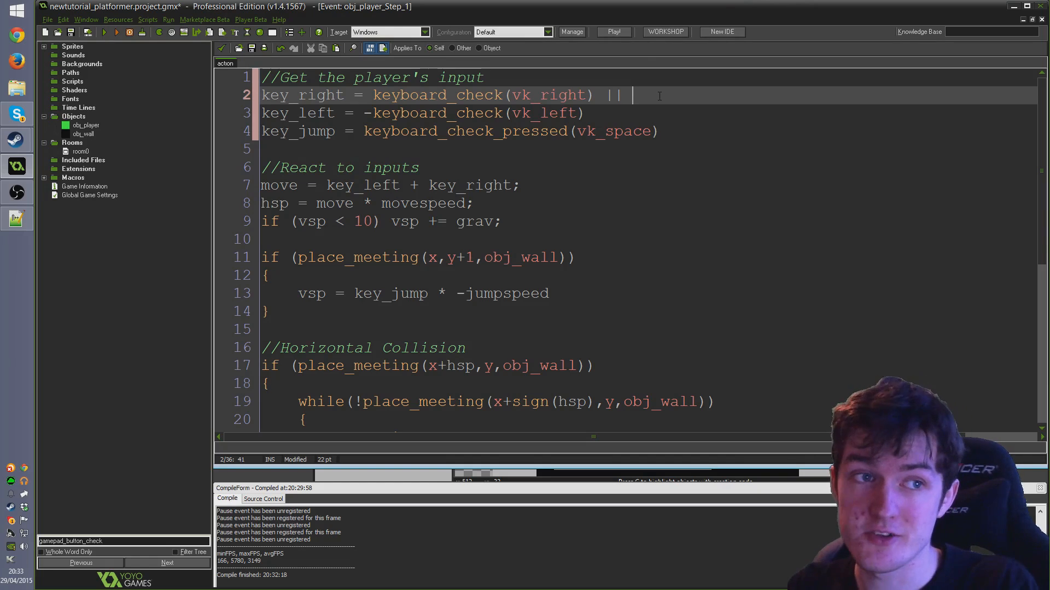
type("(gamepad")
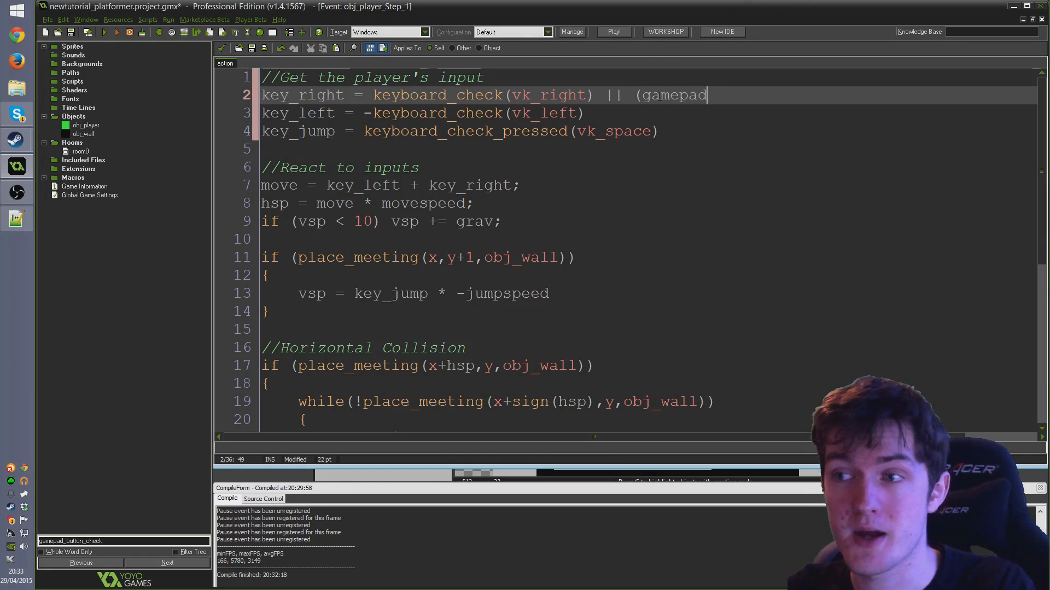
type("_axis")
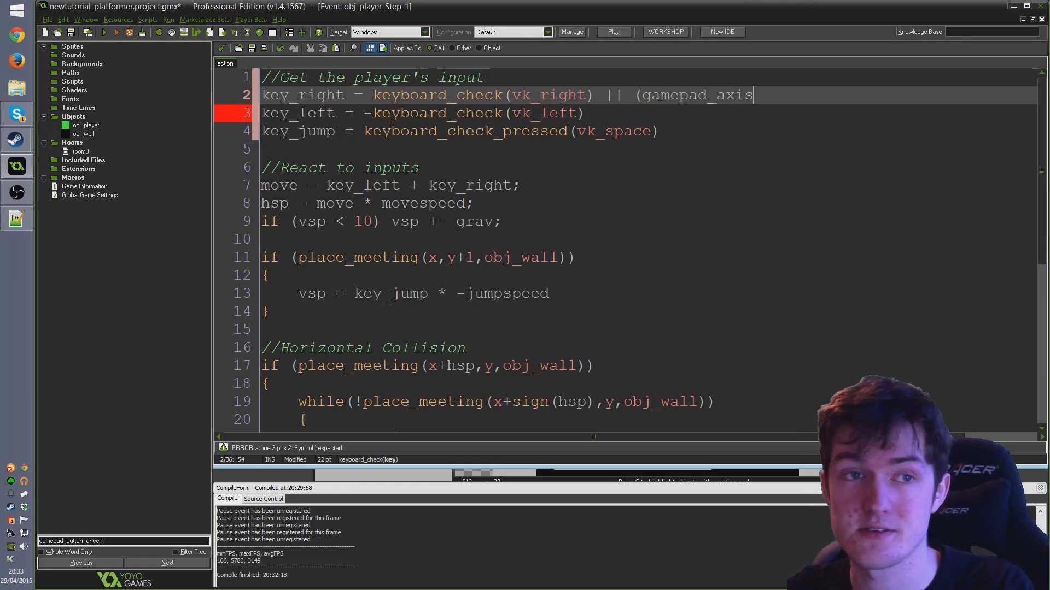
type("_value")
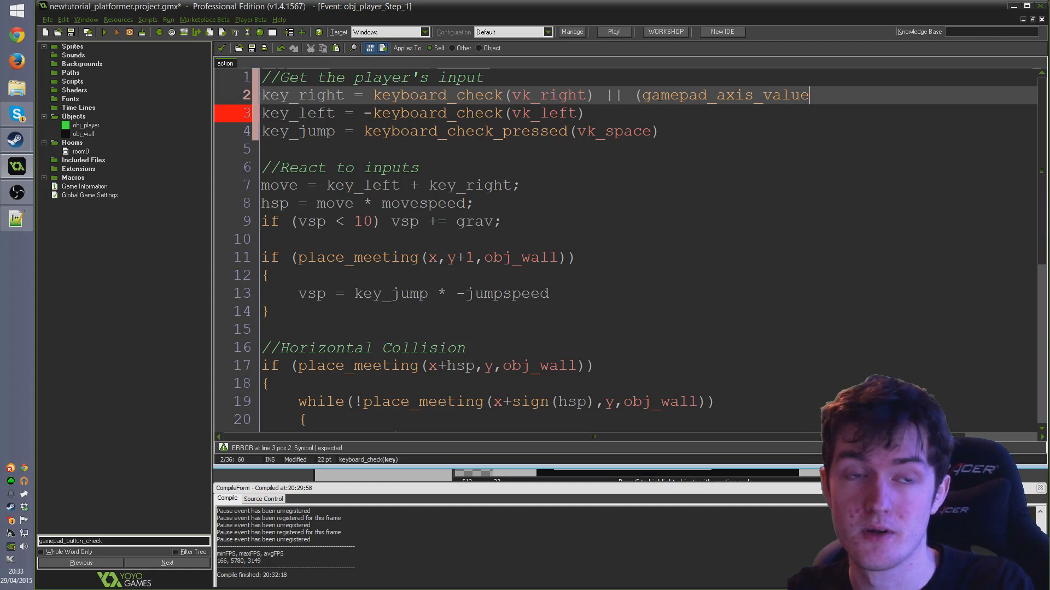
type("(")
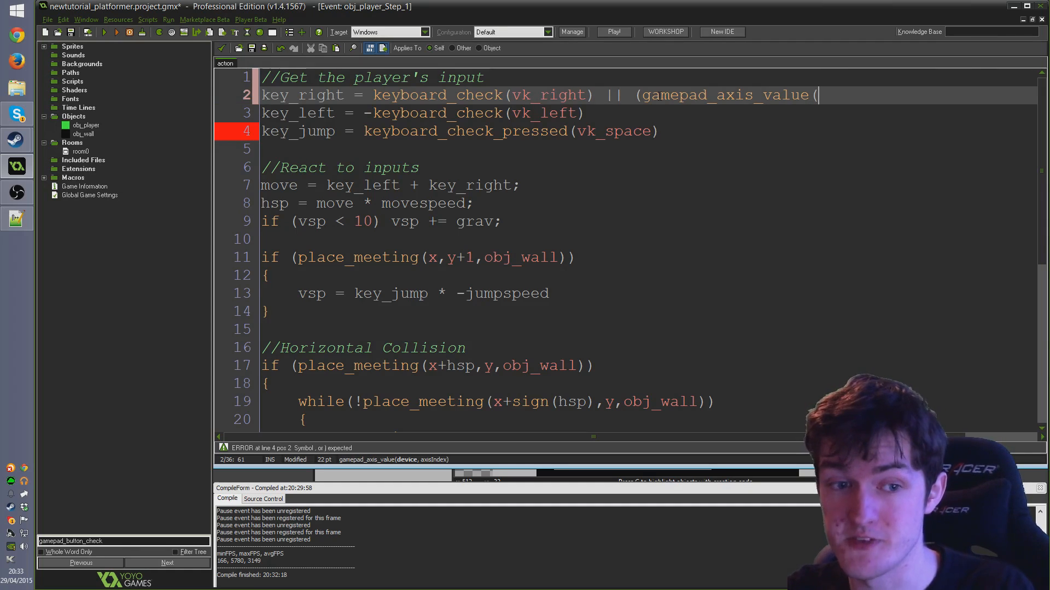
type("0")
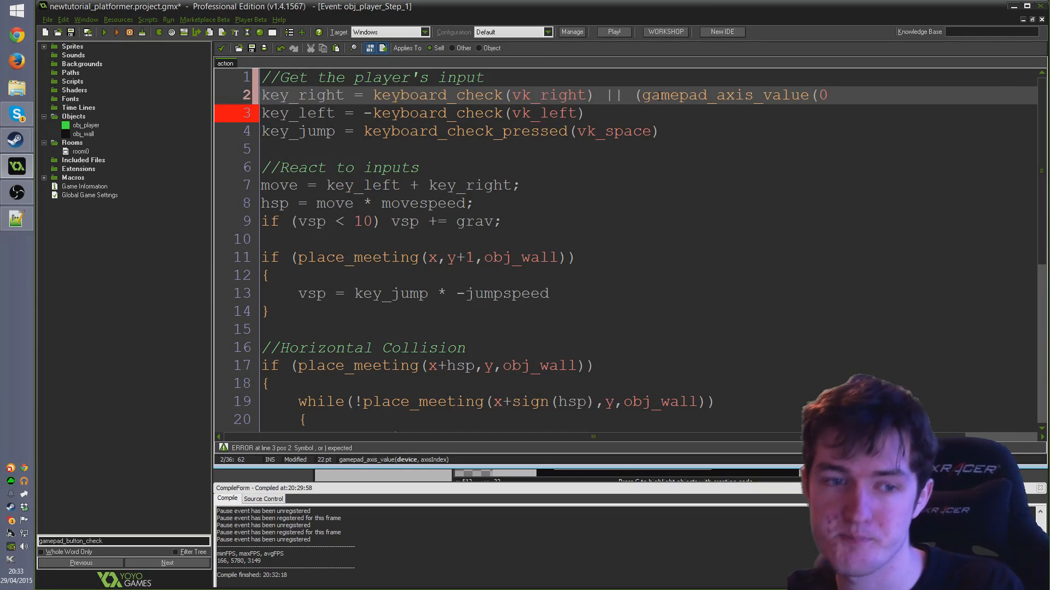
type(",")
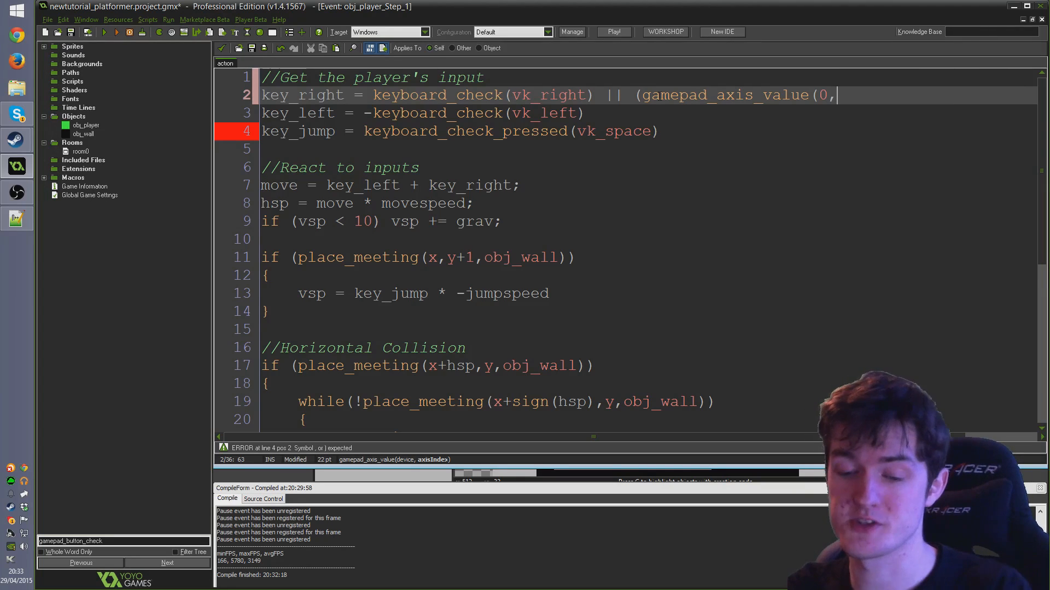
type("gp_")
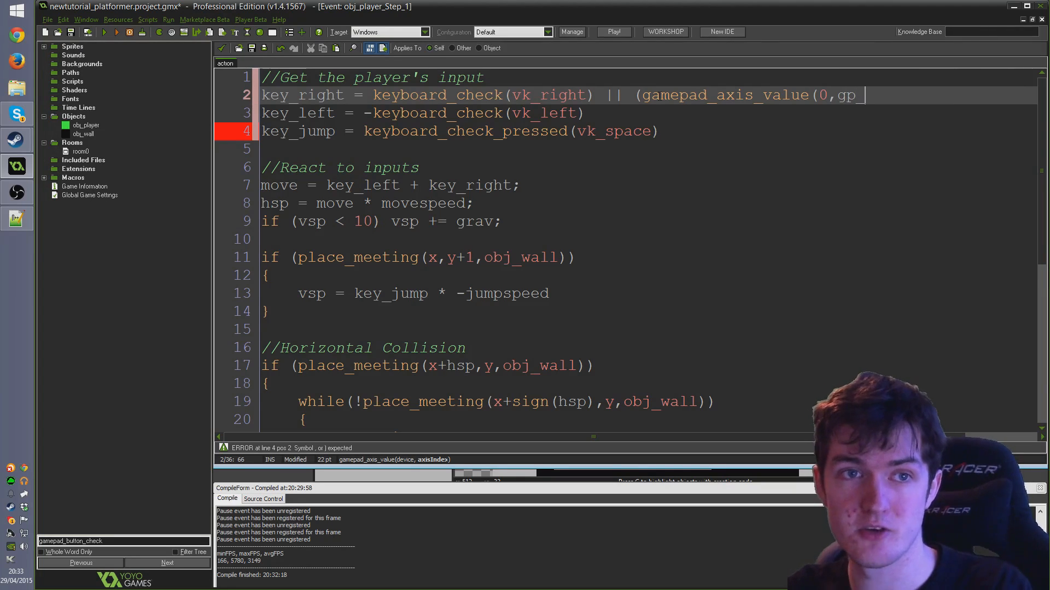
type("axislh")
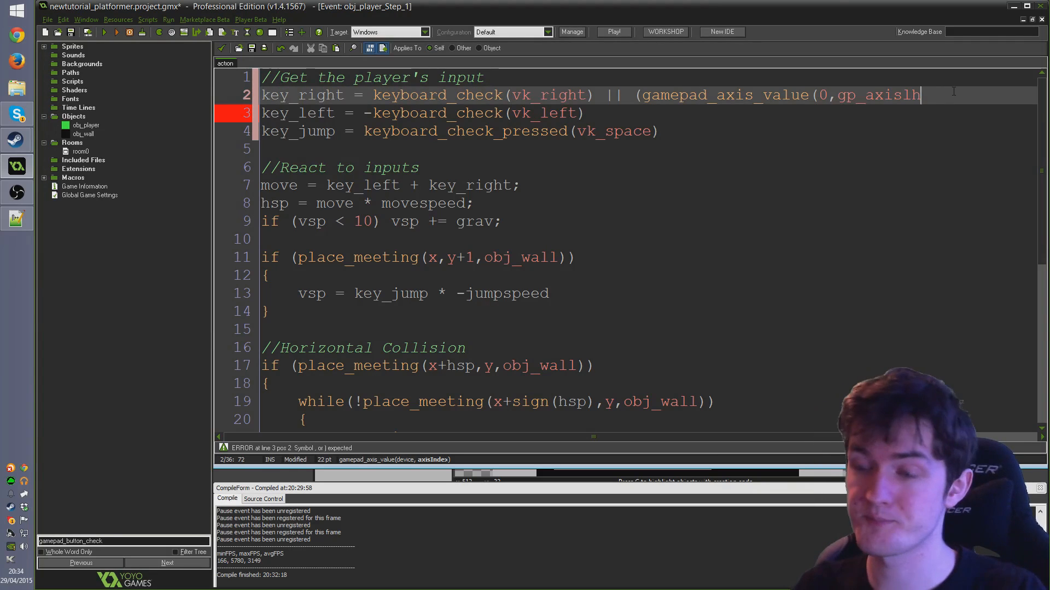
type(") > 0")
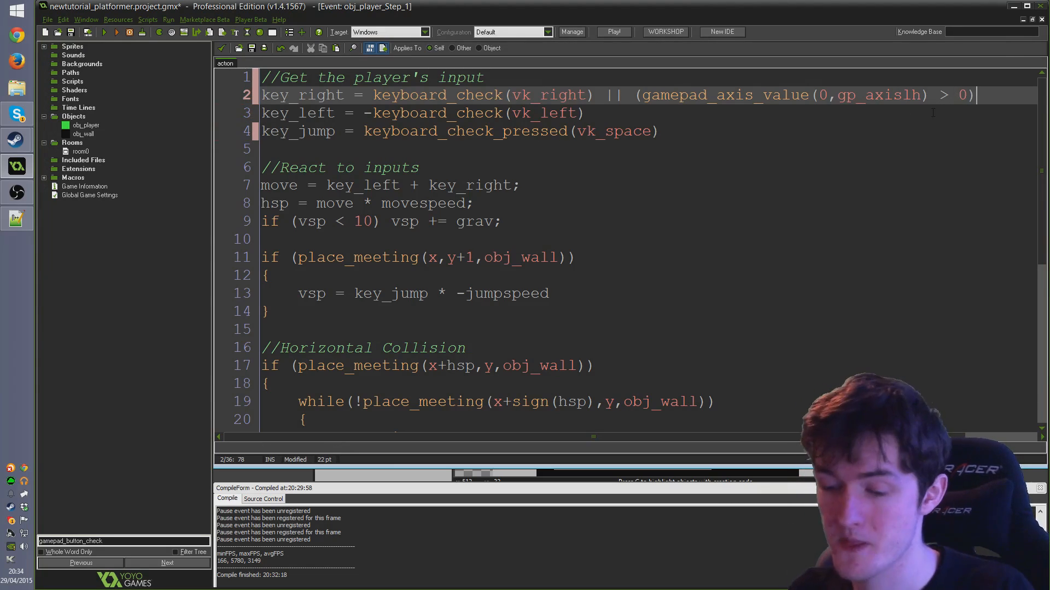
type(";")
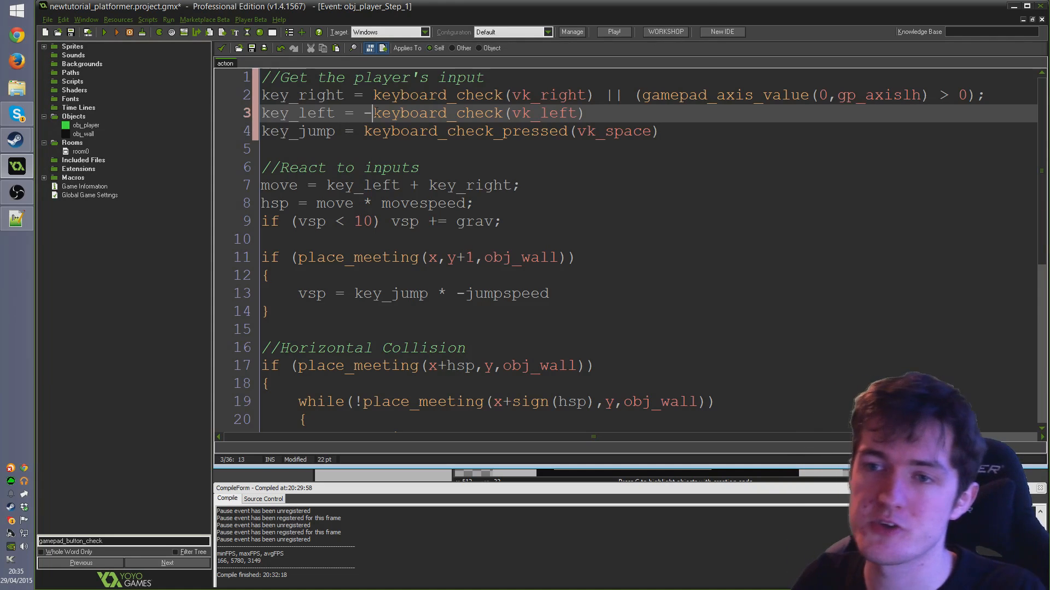
Rewrite key_left as -(keyboard_check(vk_left) || (gamepad_axis_value(0,gp_axislh) < 0));
type("(")
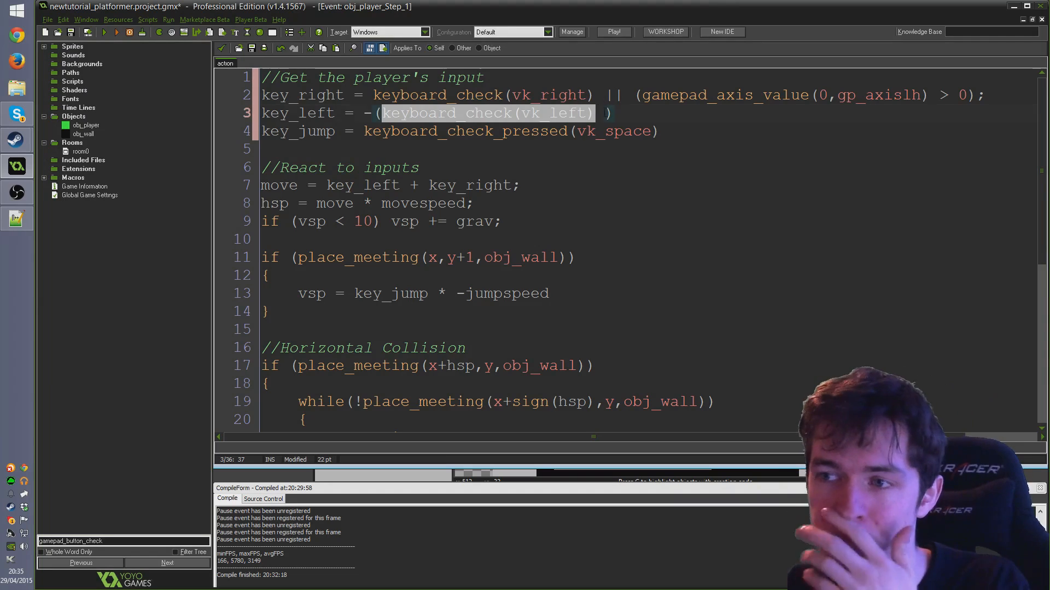
type("||")
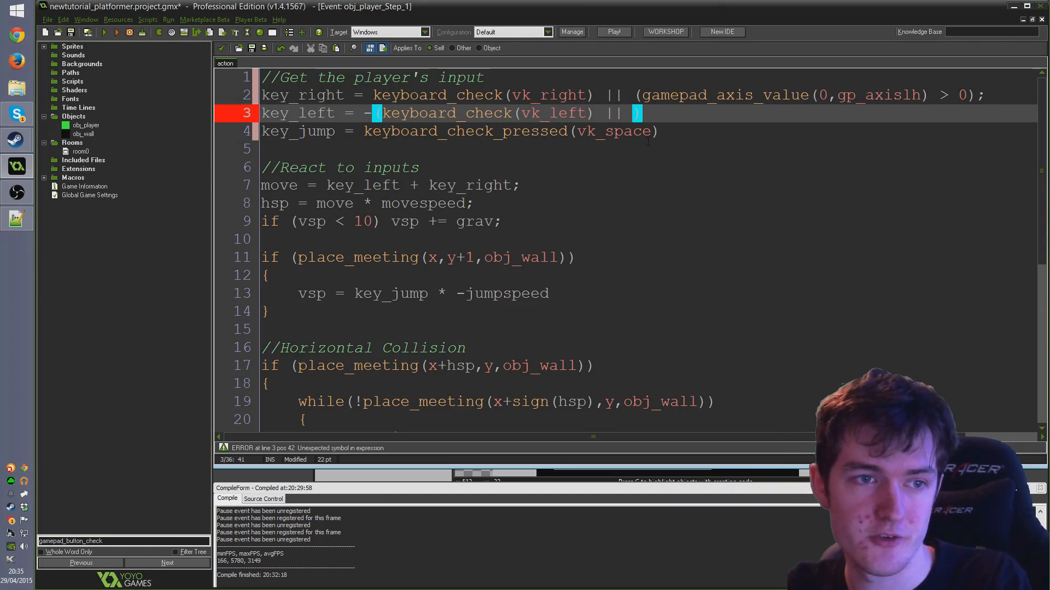
type("gamepad")
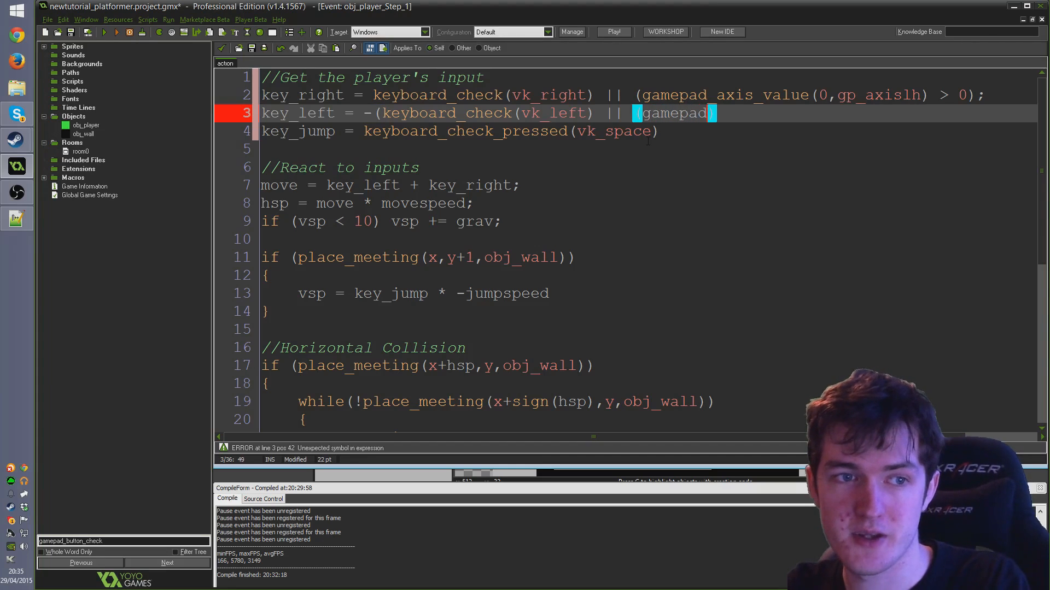
type("_axis_value(0,")
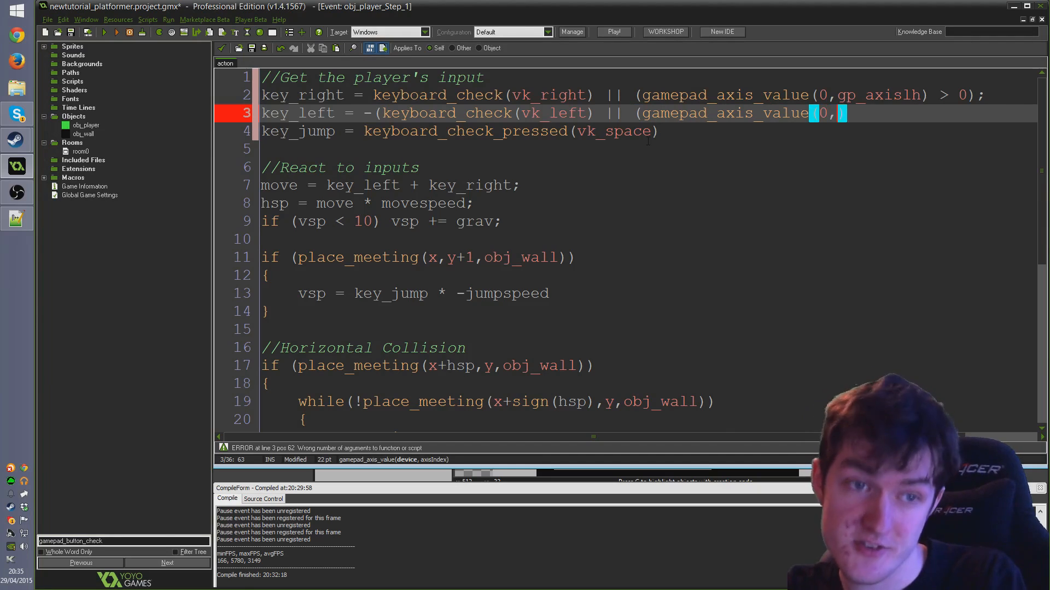
type("gp_axislh")
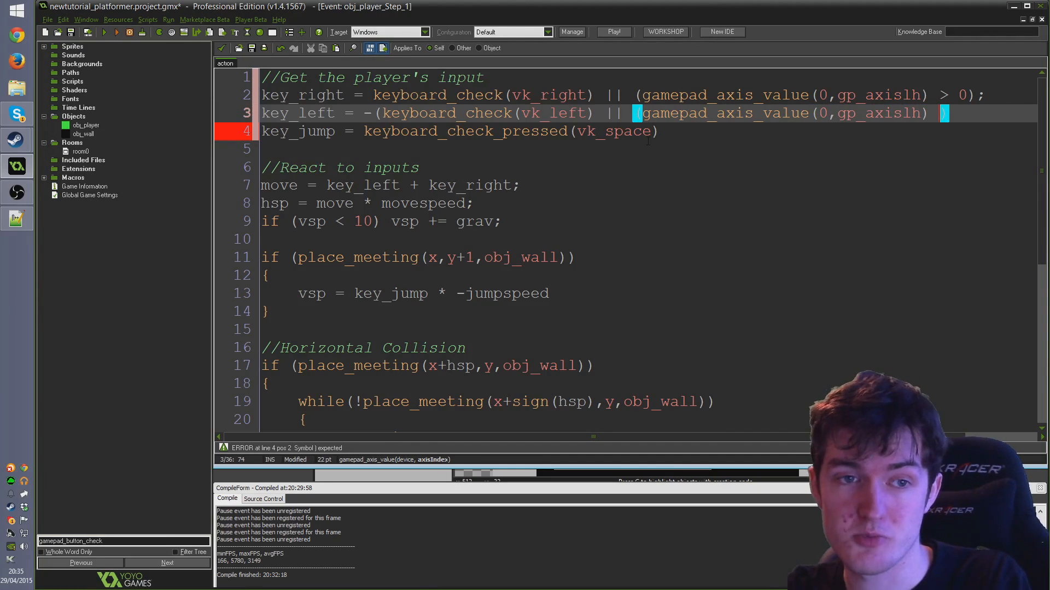
type("< 0)")
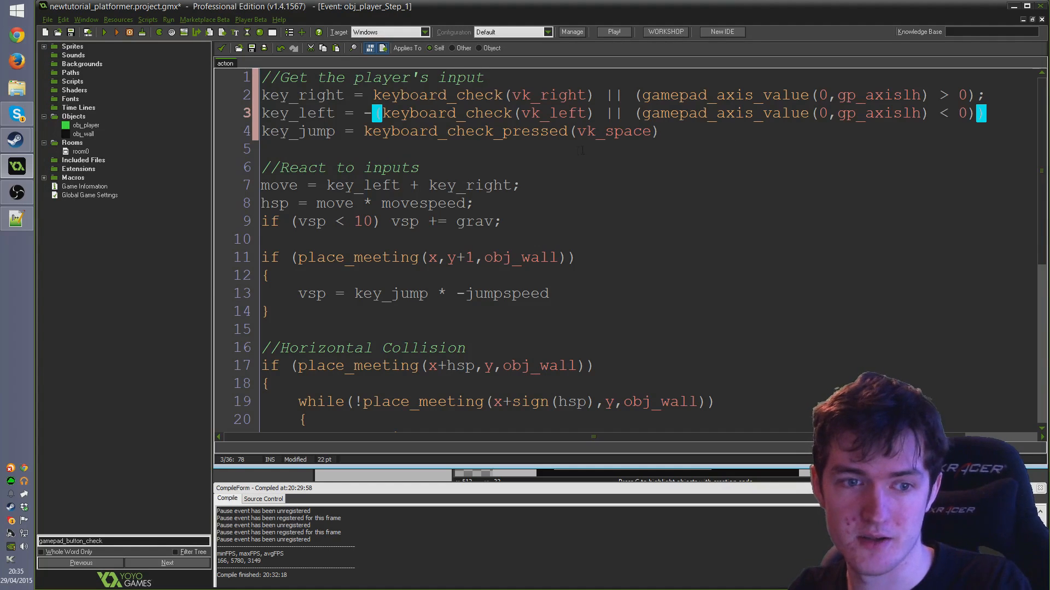
type(")")
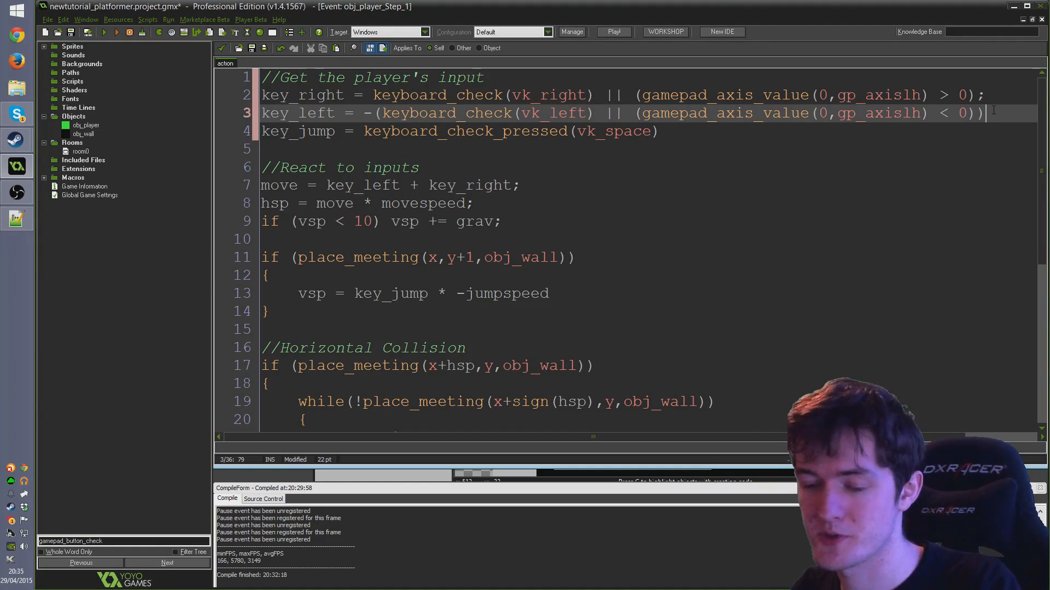
type(";")
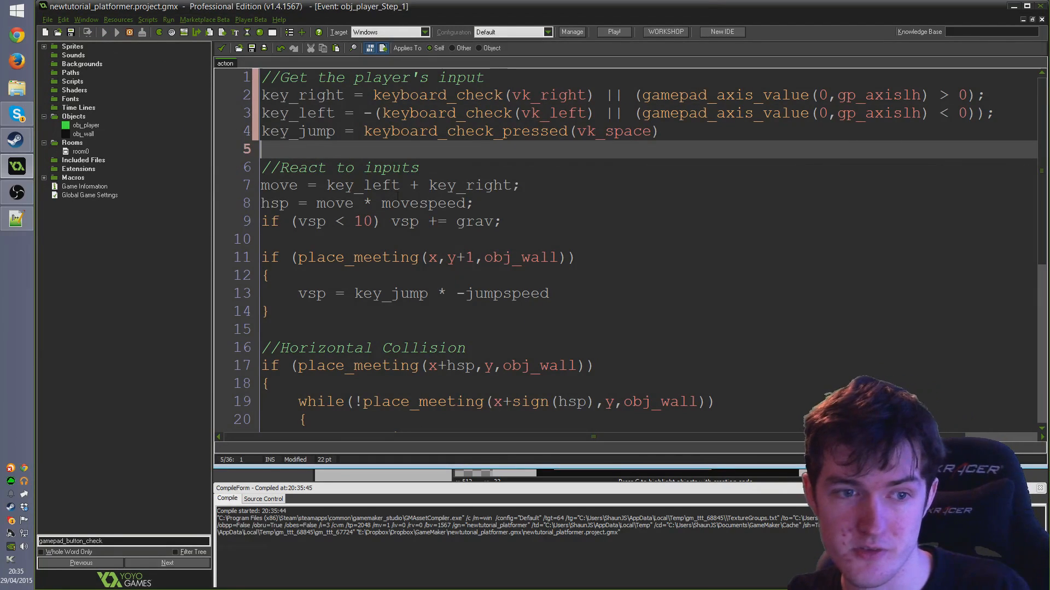
left_click(612, 32)
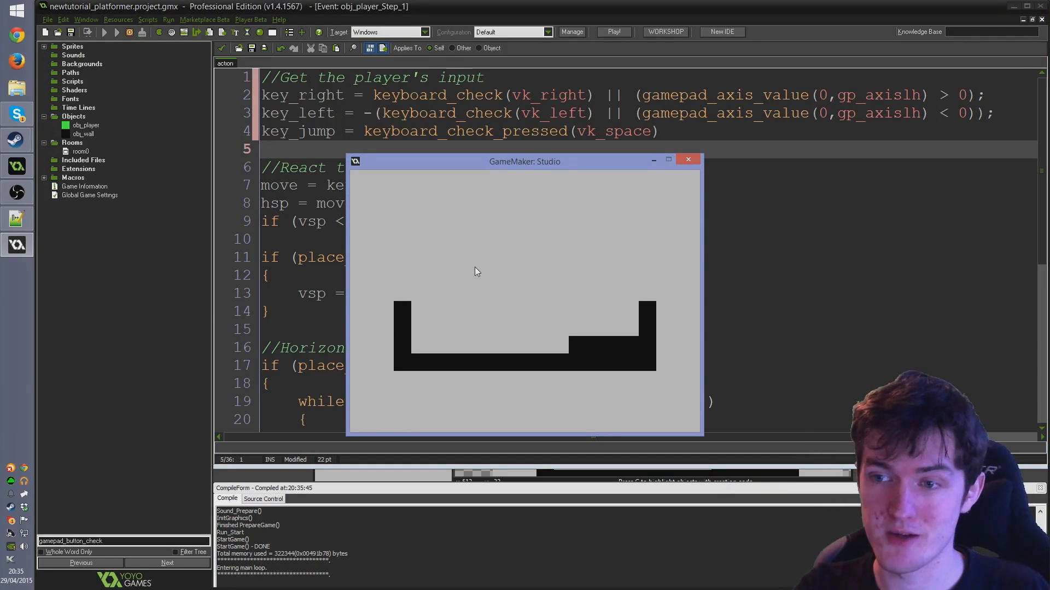
left_click(688, 160)
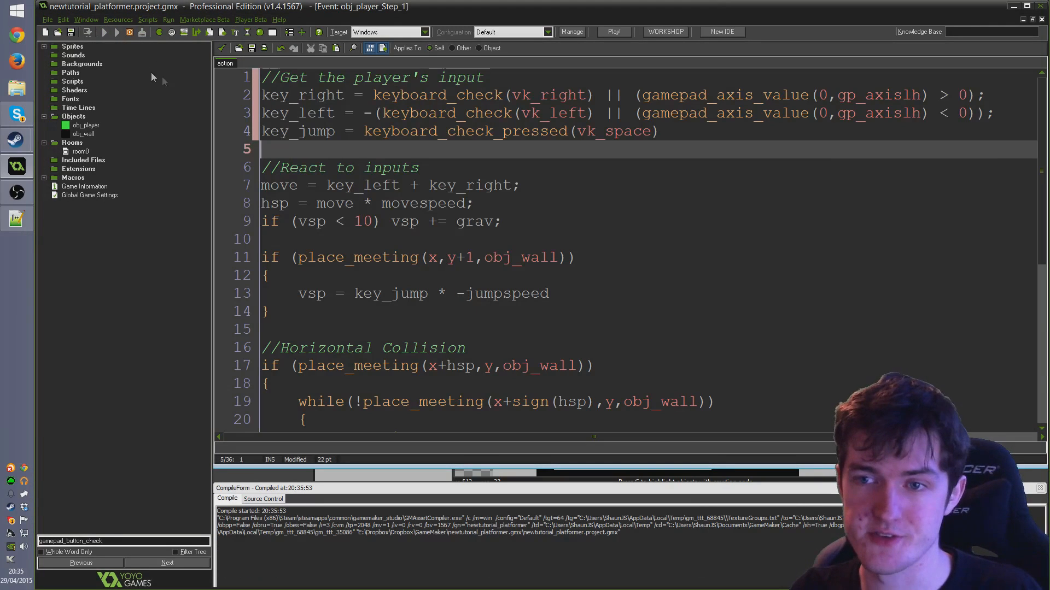
left_click(612, 32)
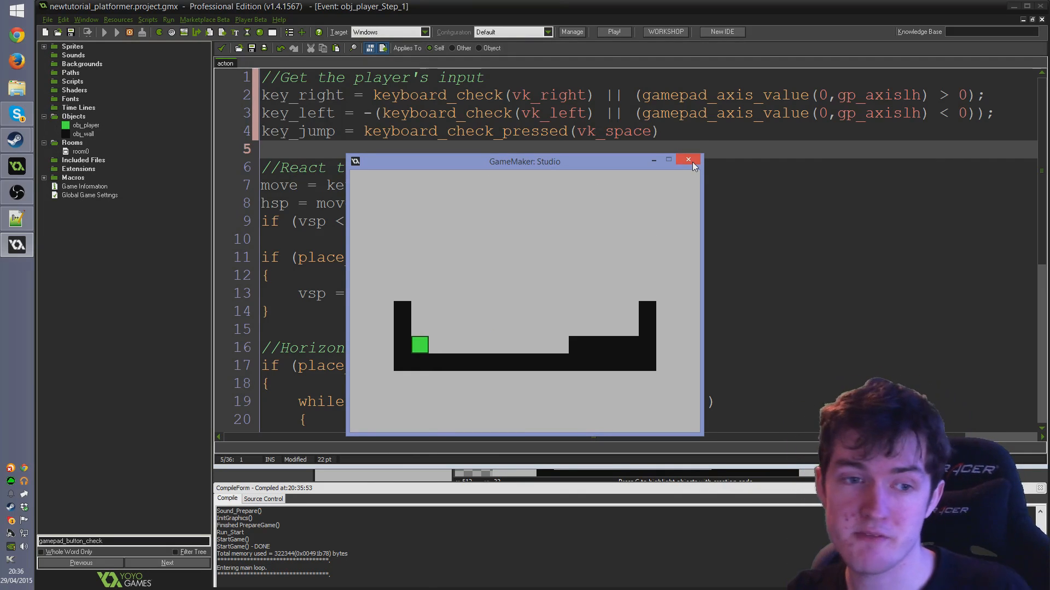
mouse_move(687, 160)
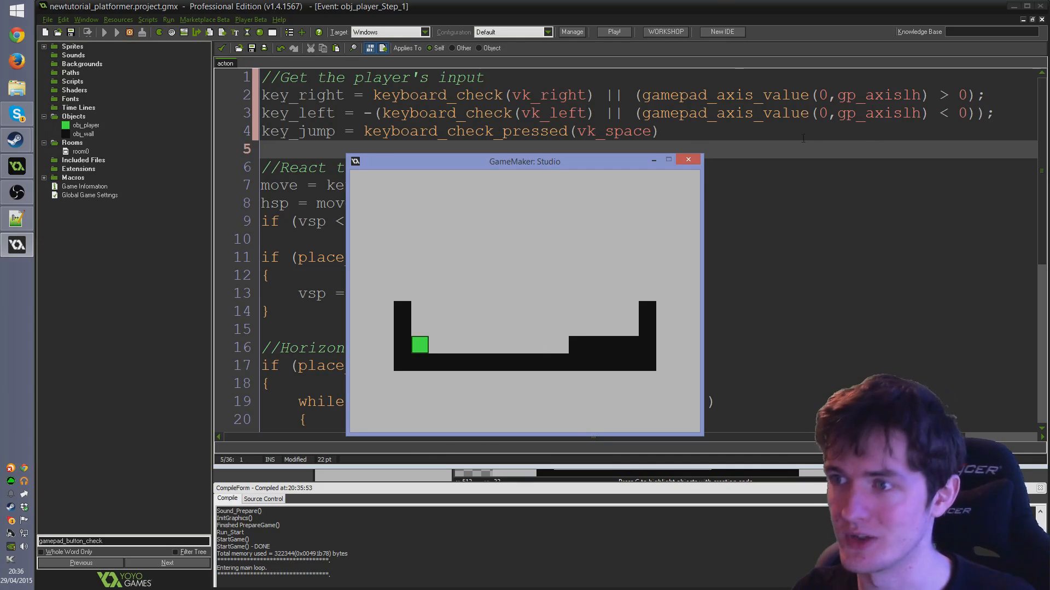
left_click(686, 159)
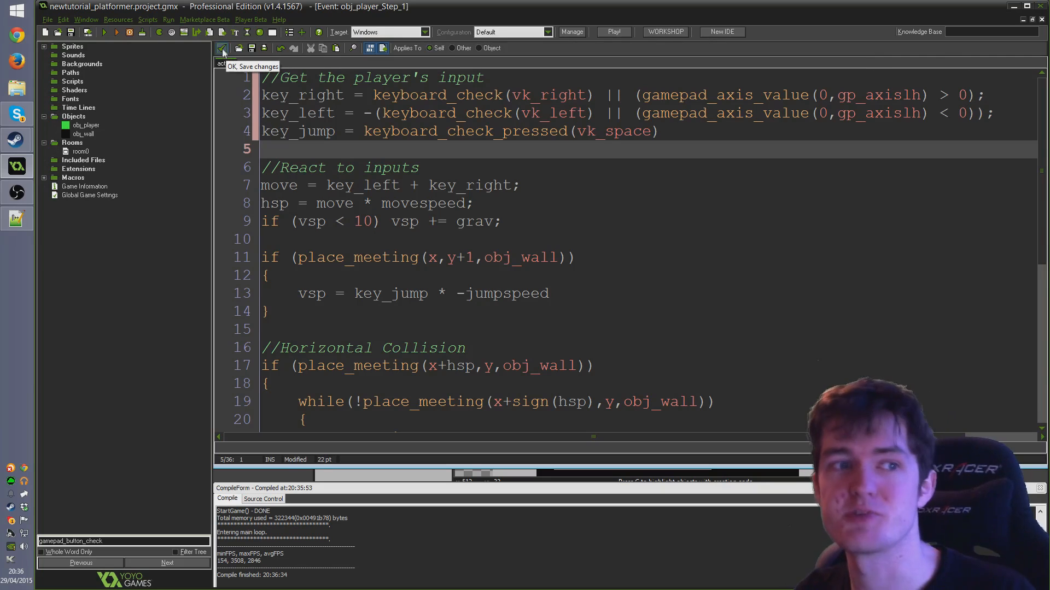
Save the Step code and add gamepad_set_axis_deadzone(0,0.7); to the player's Create event
left_click(222, 47)
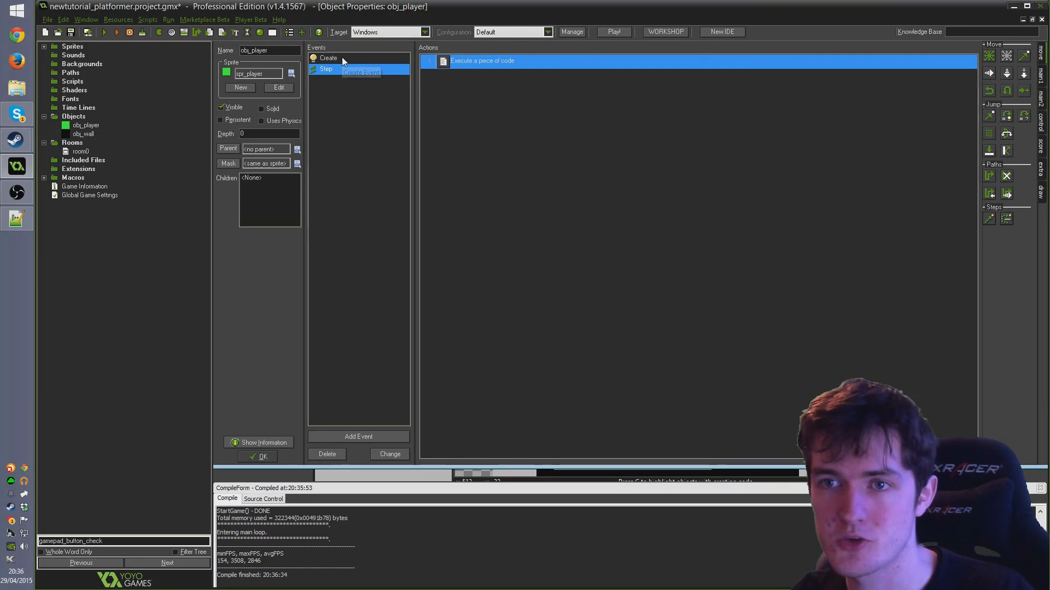
left_click(328, 58)
type("gam")
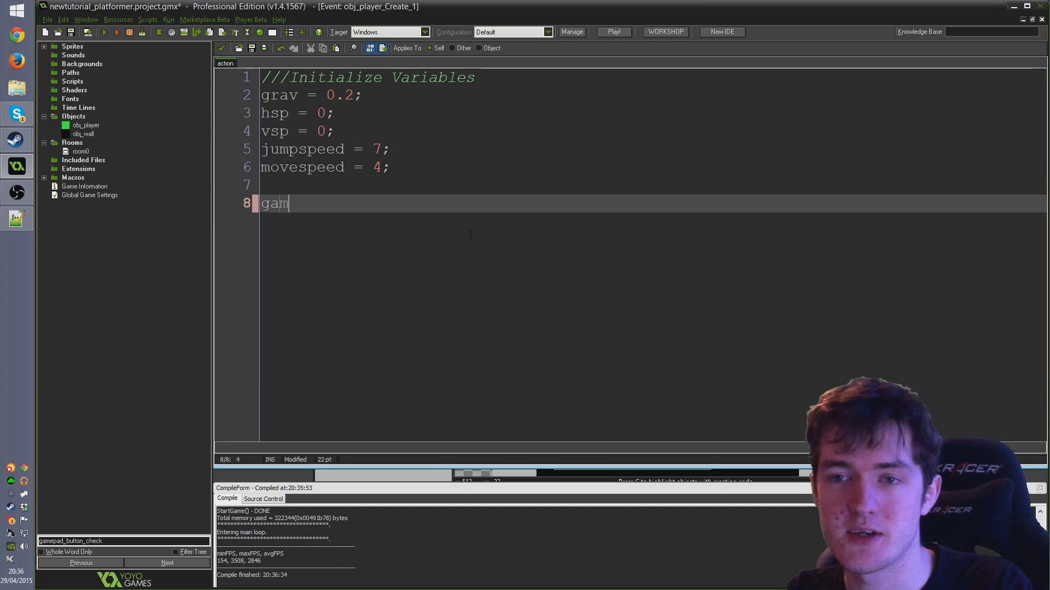
type("epad_set")
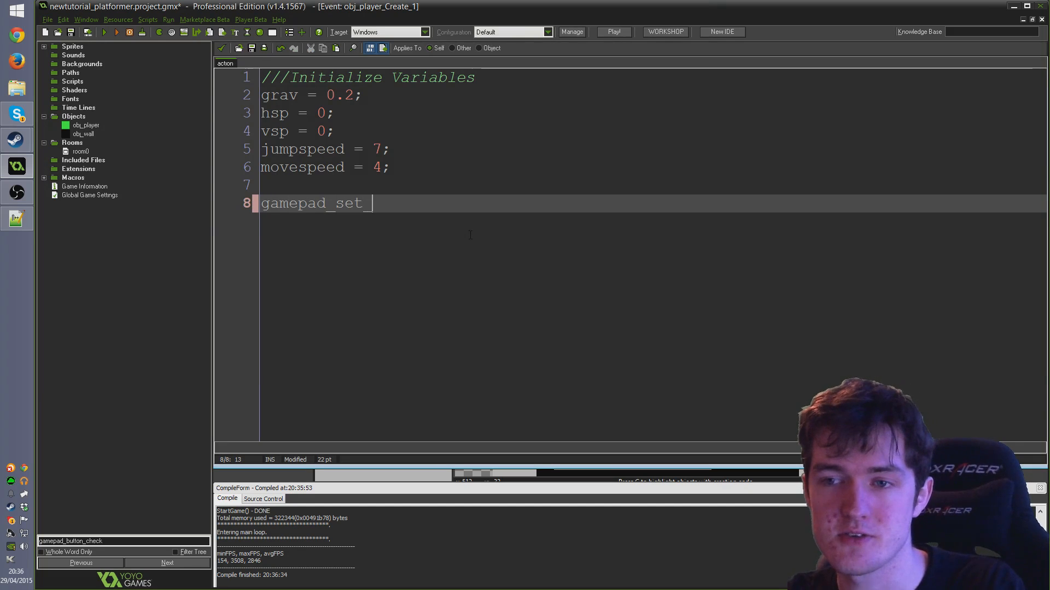
type("_axis_deadzone(")
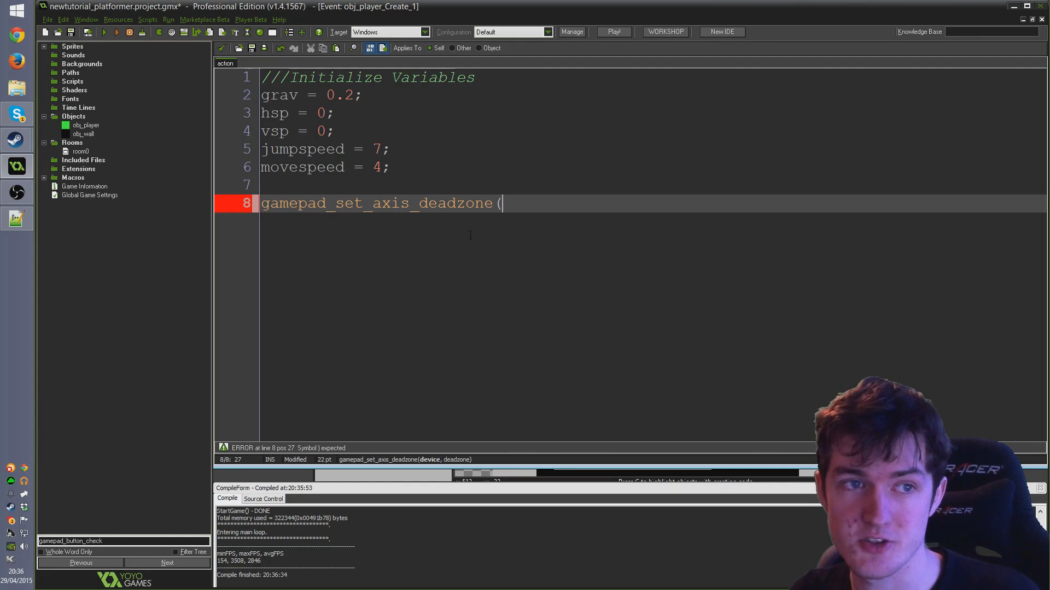
type("0")
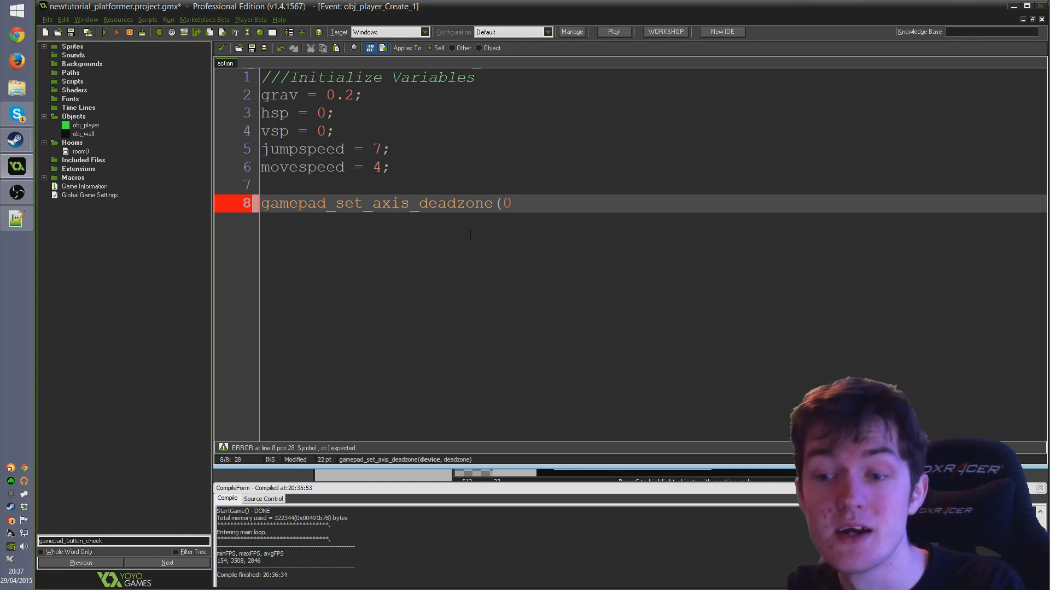
type(",")
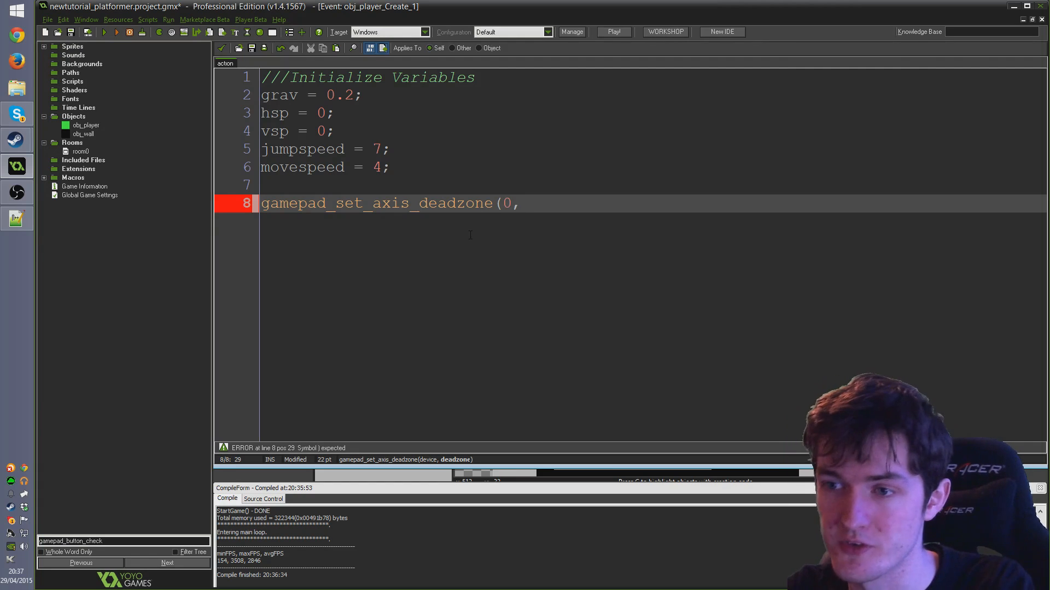
type("0.7);")
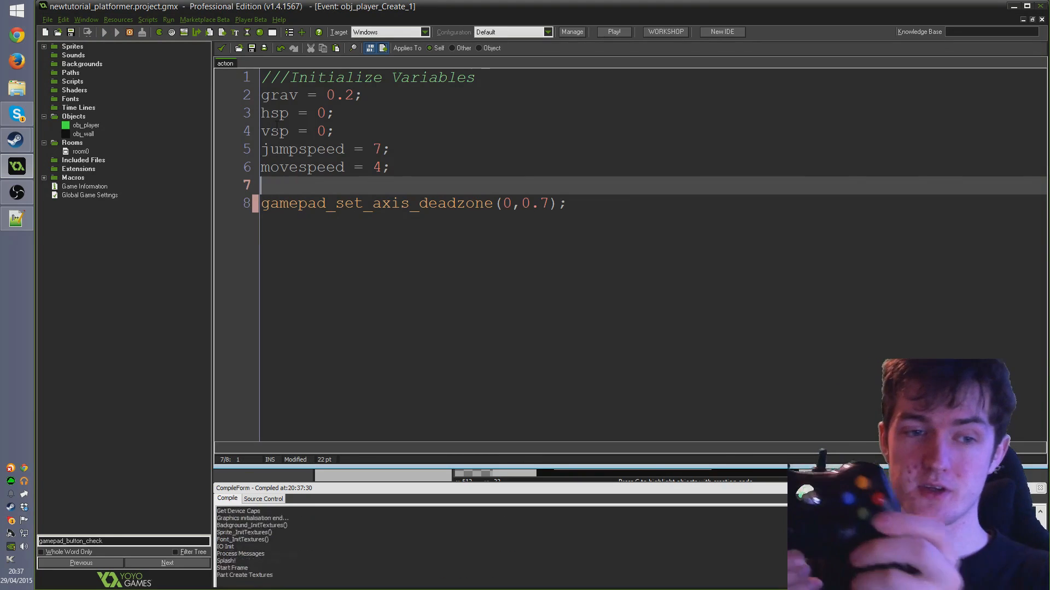
left_click(612, 32)
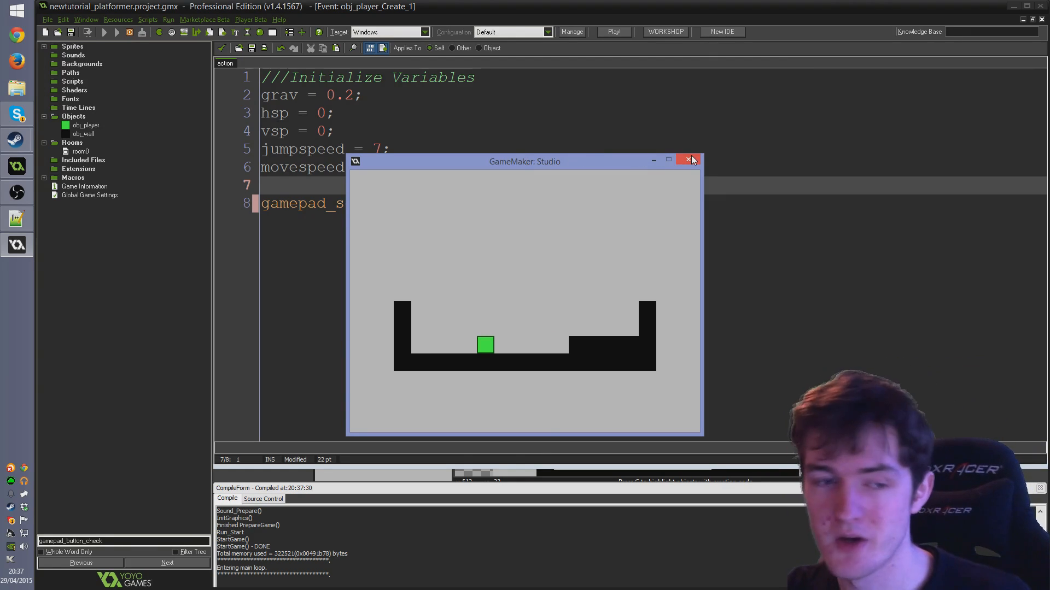
left_click(691, 160)
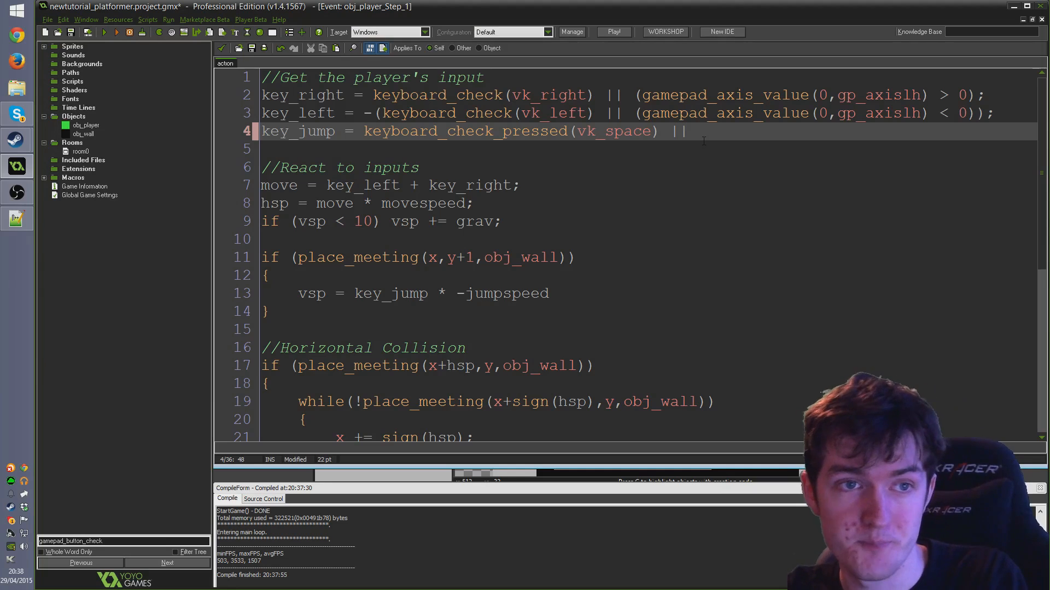
Append || (gamepad_button_check_pressed(0,gp_face1)) to key_jump and run the game to test it
type("(gamepad_button_c")
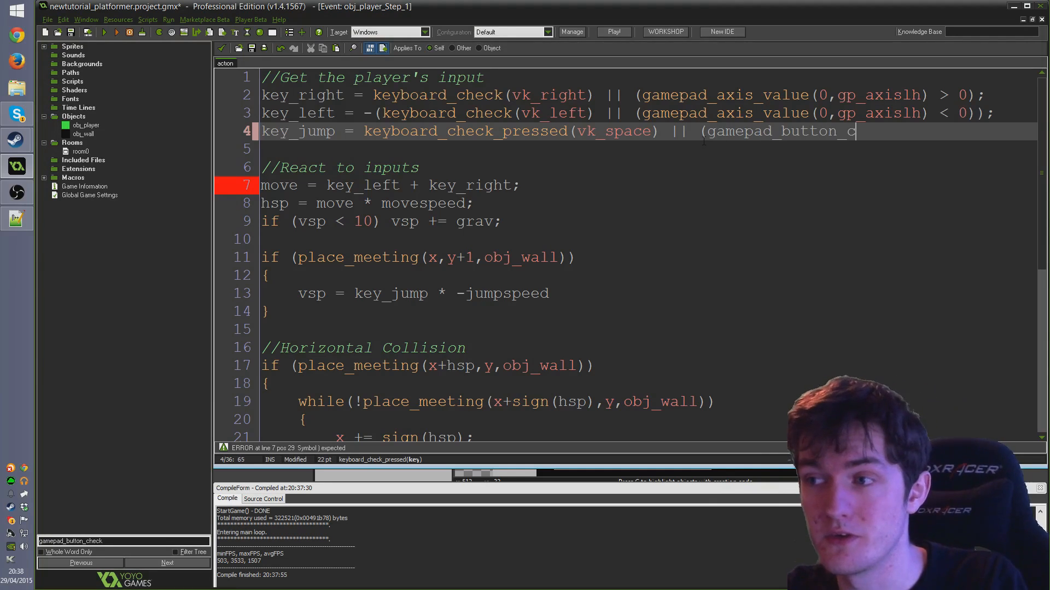
type("heck_pres")
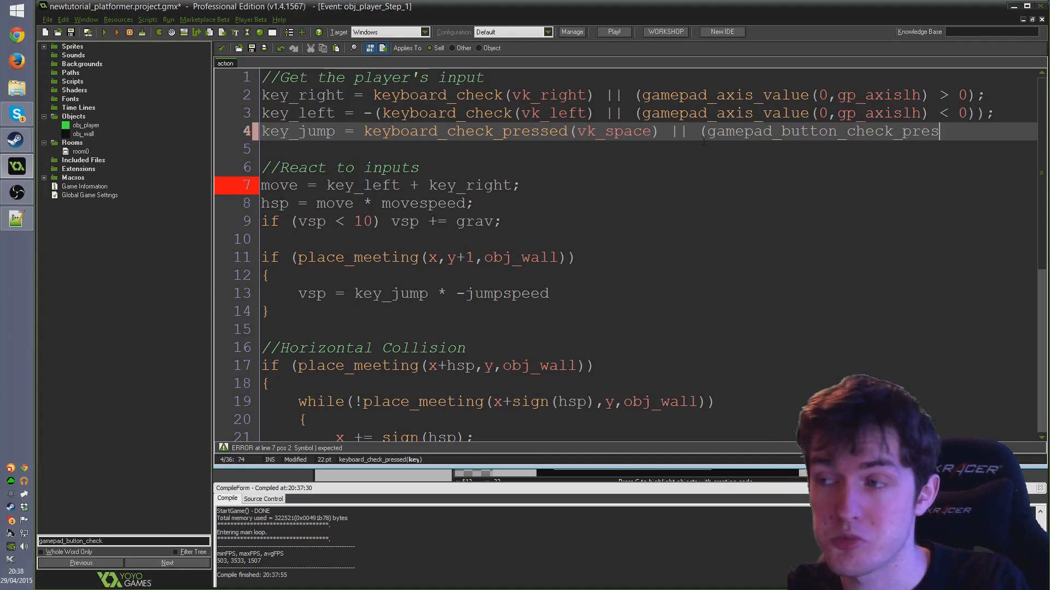
type("sed")
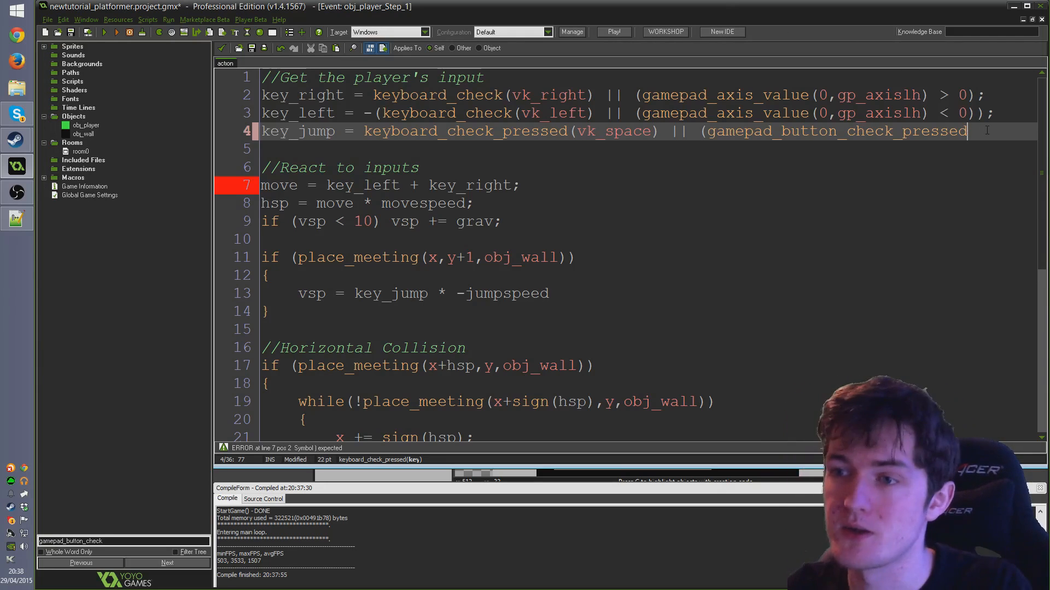
type("(")
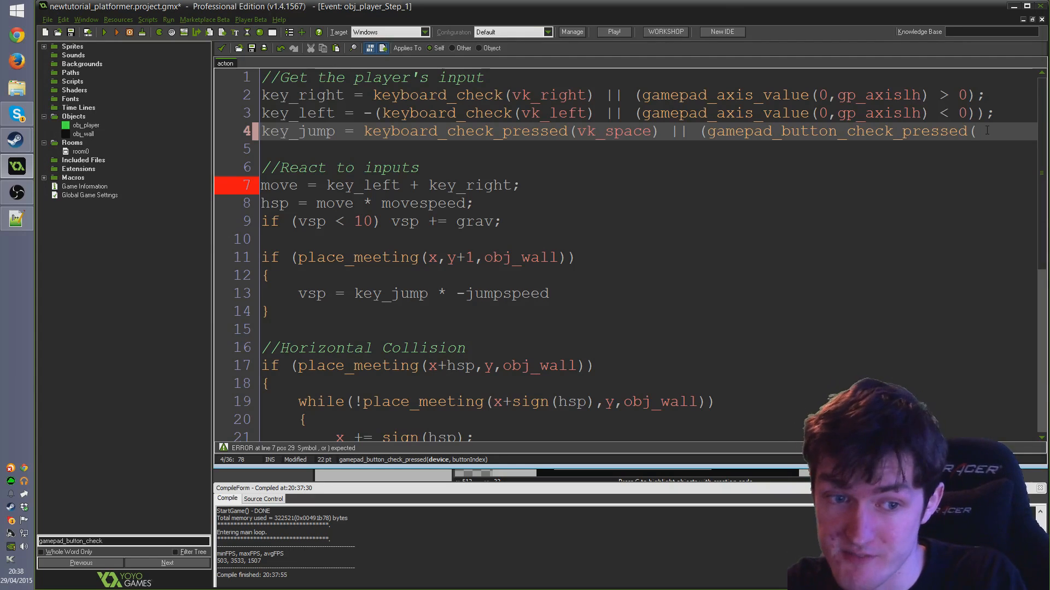
type("0")
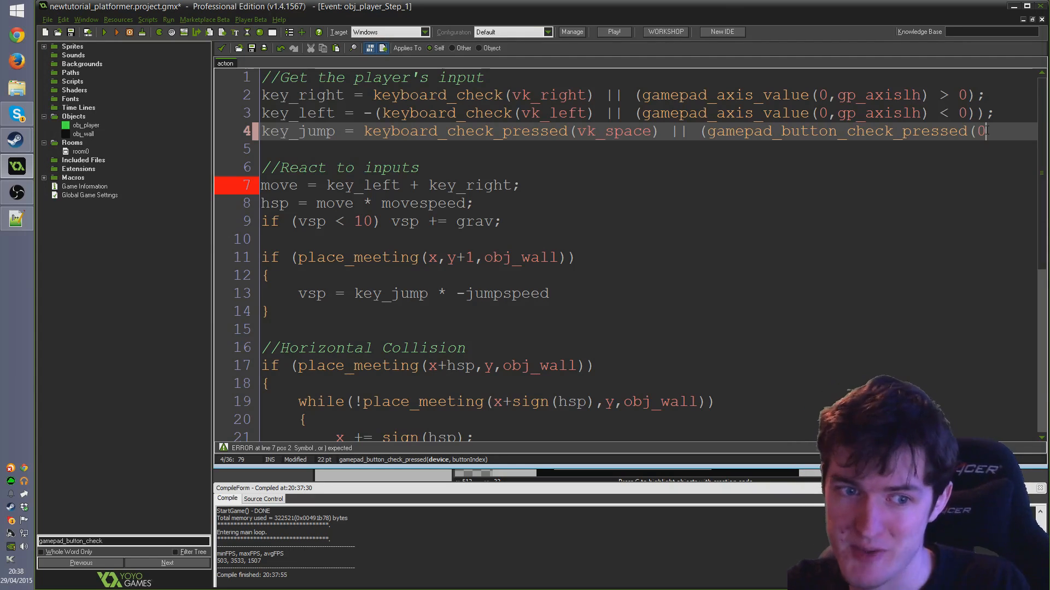
type(",")
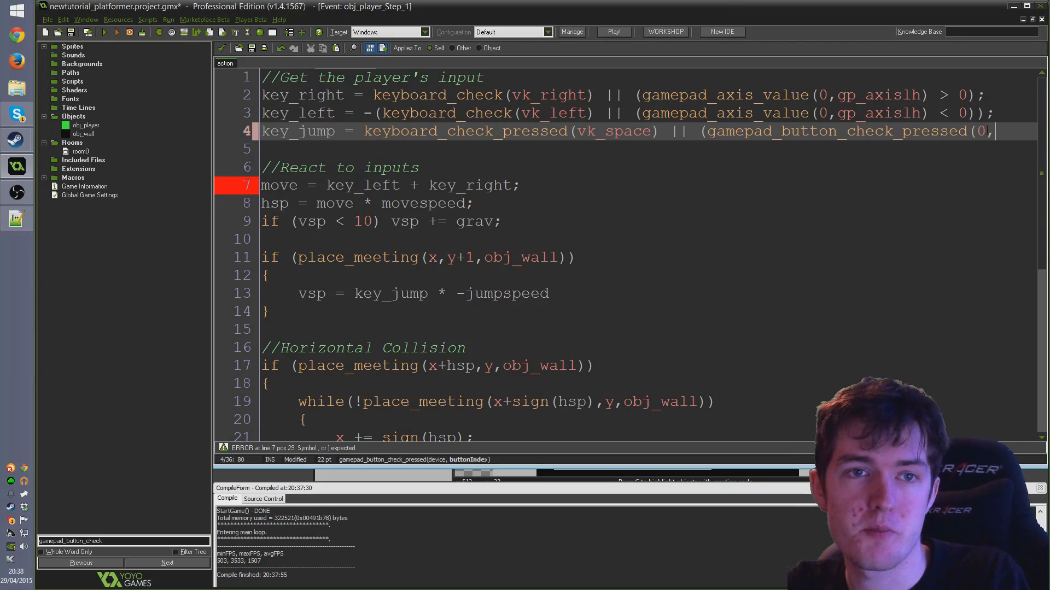
type("gp_f")
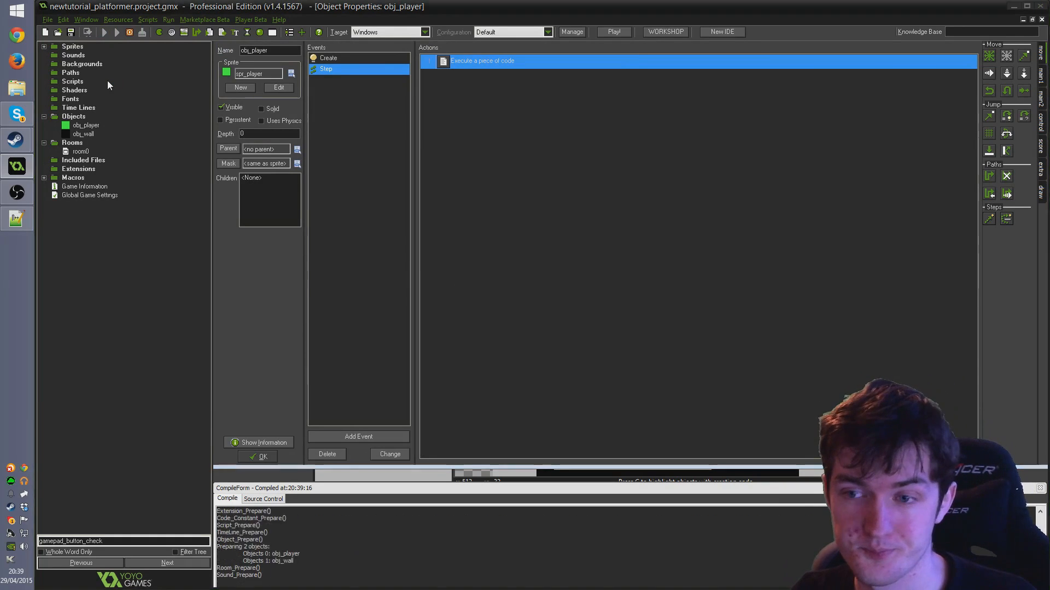
left_click(613, 31)
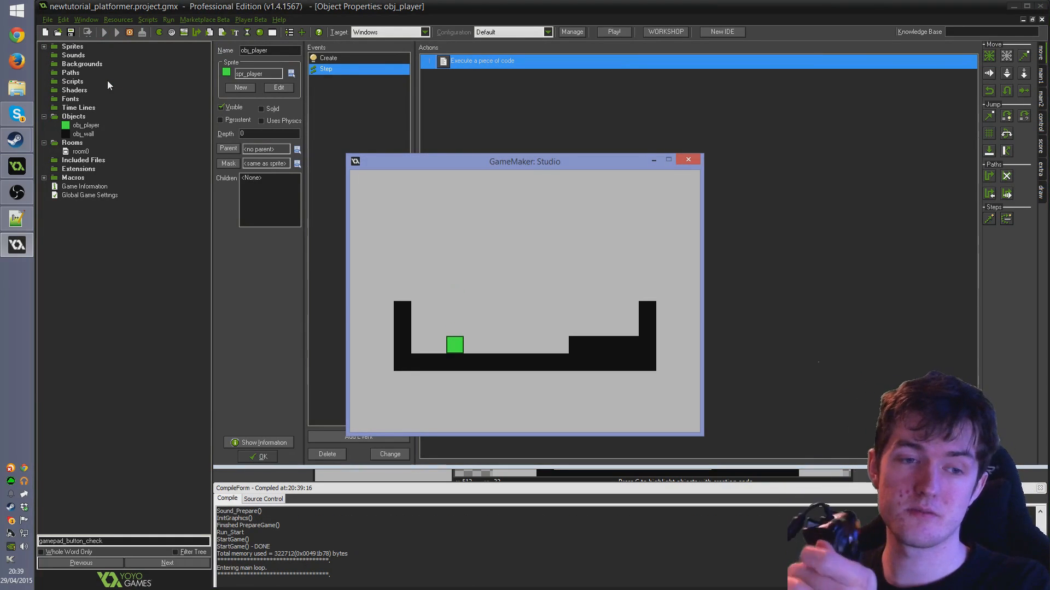